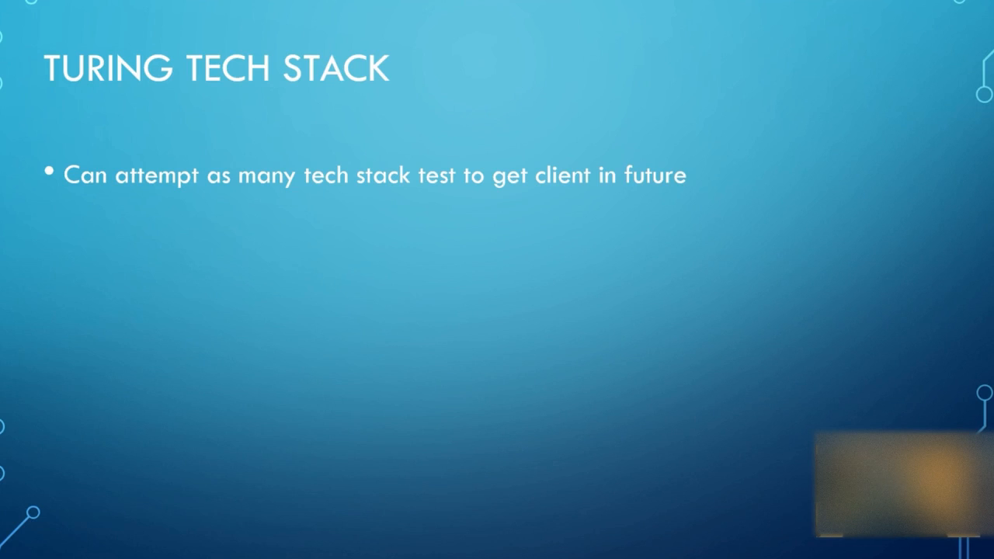
Step: Advance the slideshow to the Turing.com Coding Challenge slide
key("right")
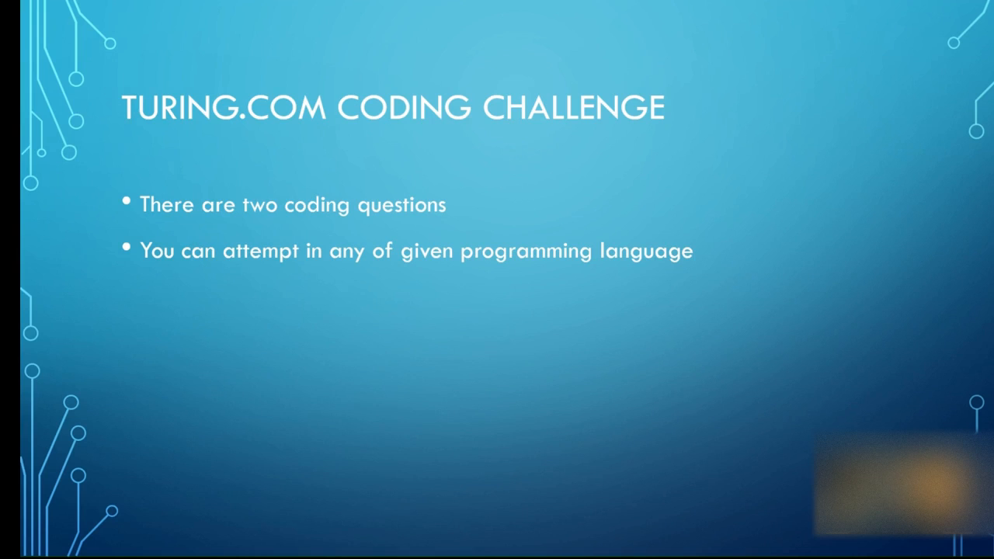
key("right")
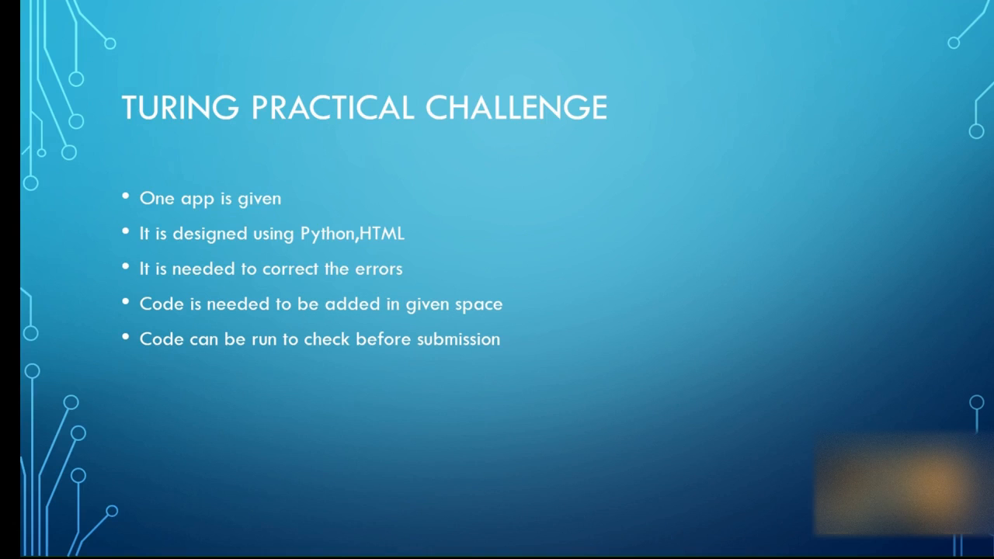
Step: Reveal the practical challenge bullets: 45 minutes total, hard level, not mandatory for each technology
type("Total time given is 45 minutes")
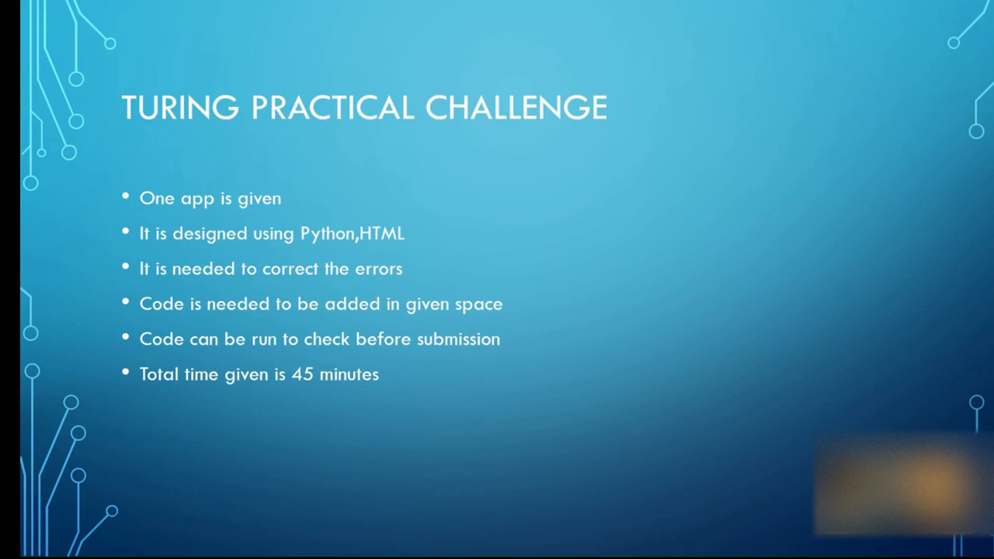
type("Level is hard")
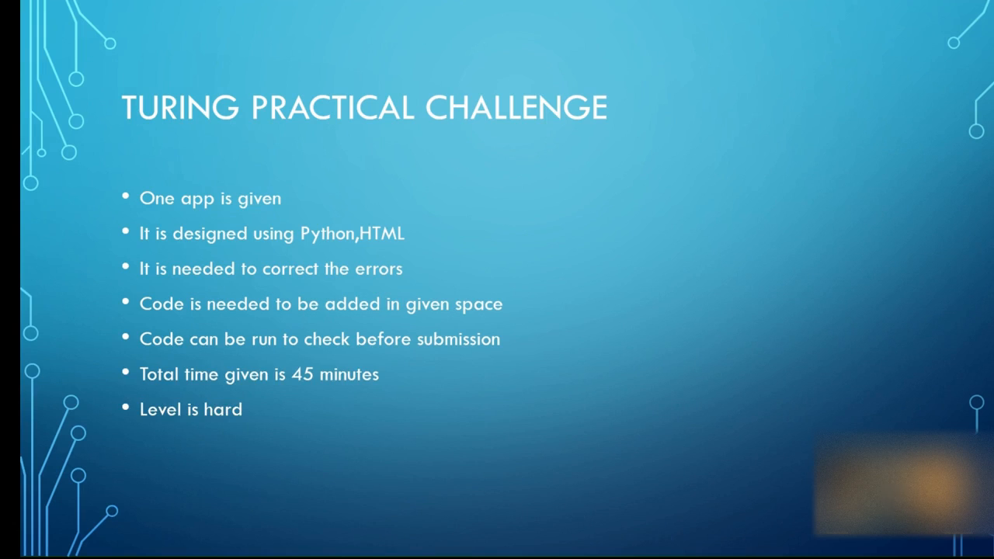
type("It is not mandatory for each technology")
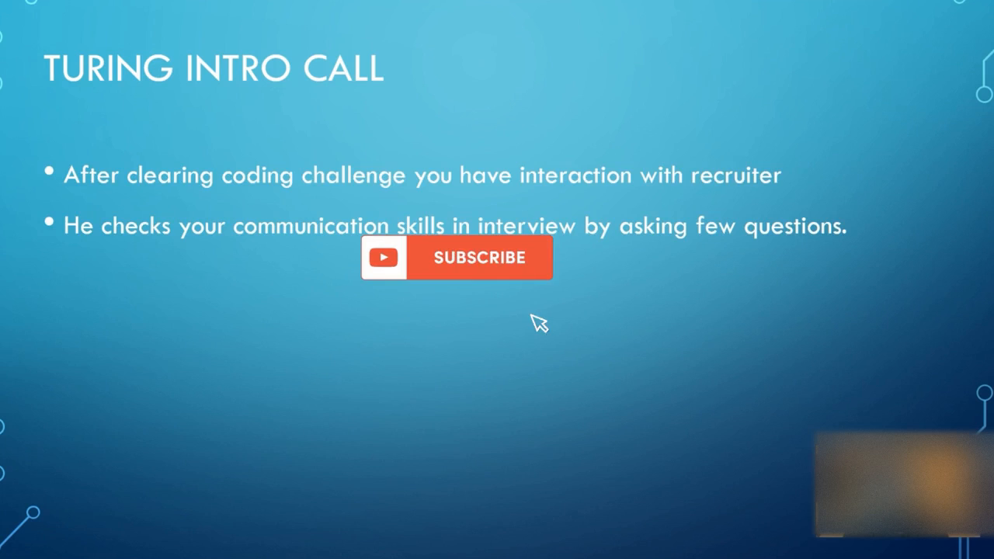
Step: Advance the slideshow to the Turing Intro Call slide on recruiter interaction and communication
left_click(480, 258)
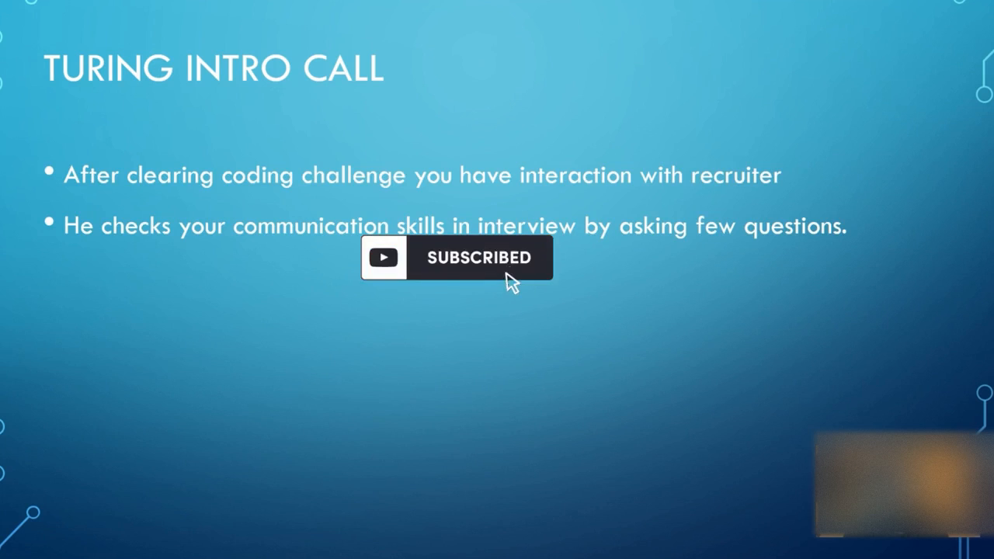